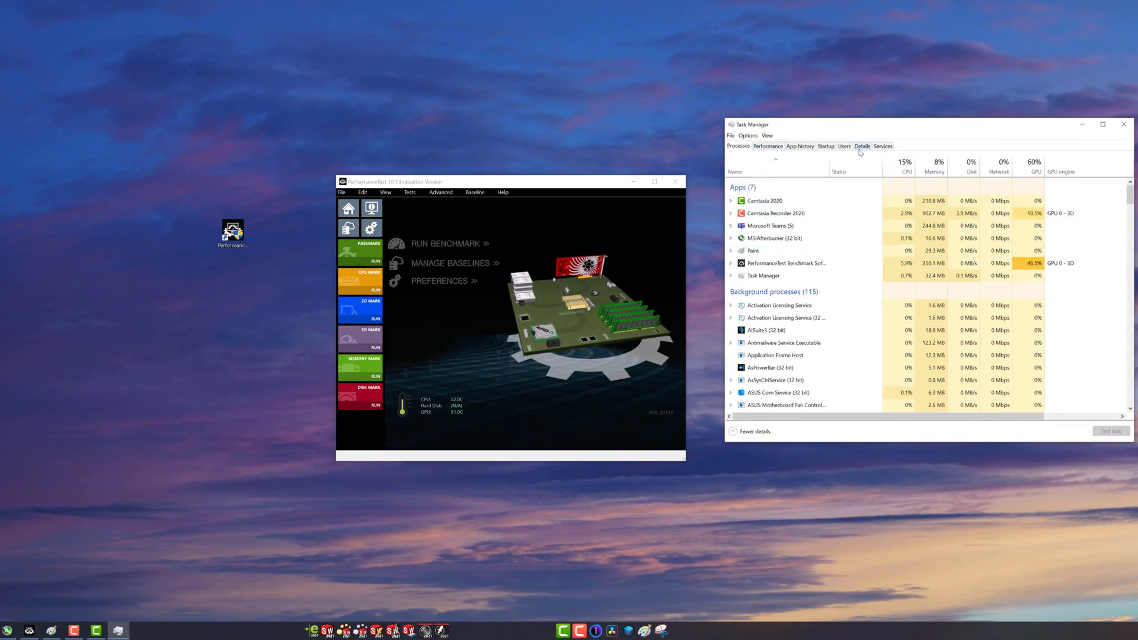
Show Task Manager's Memory performance page with 128 GB installed.
click(767, 146)
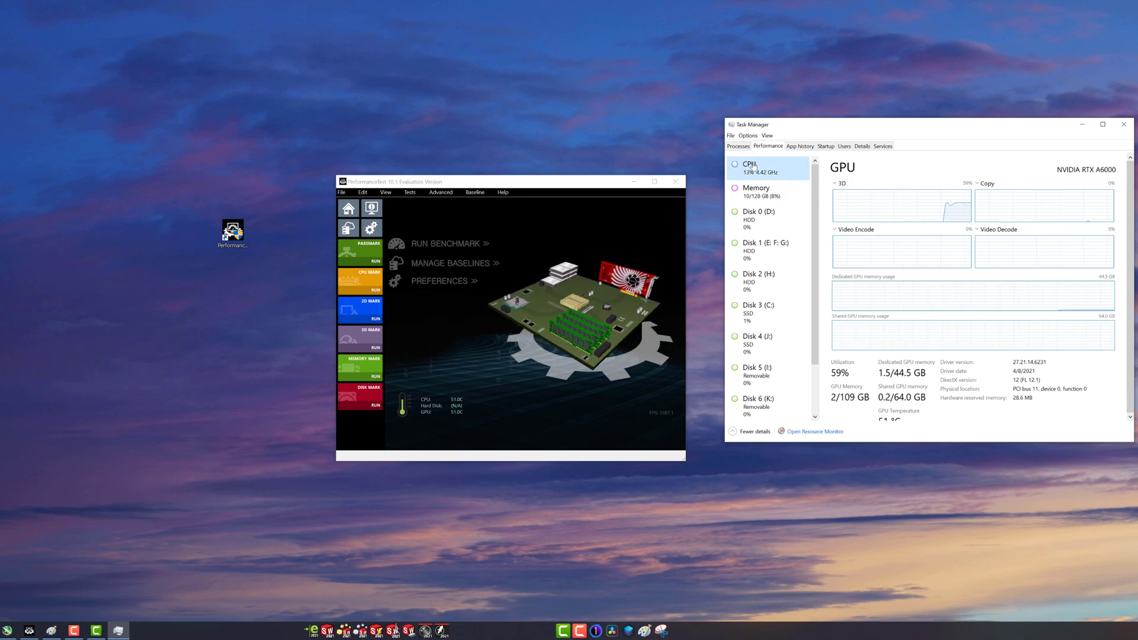
click(749, 168)
text(wmic memphysical get memoryerrorcorrection)
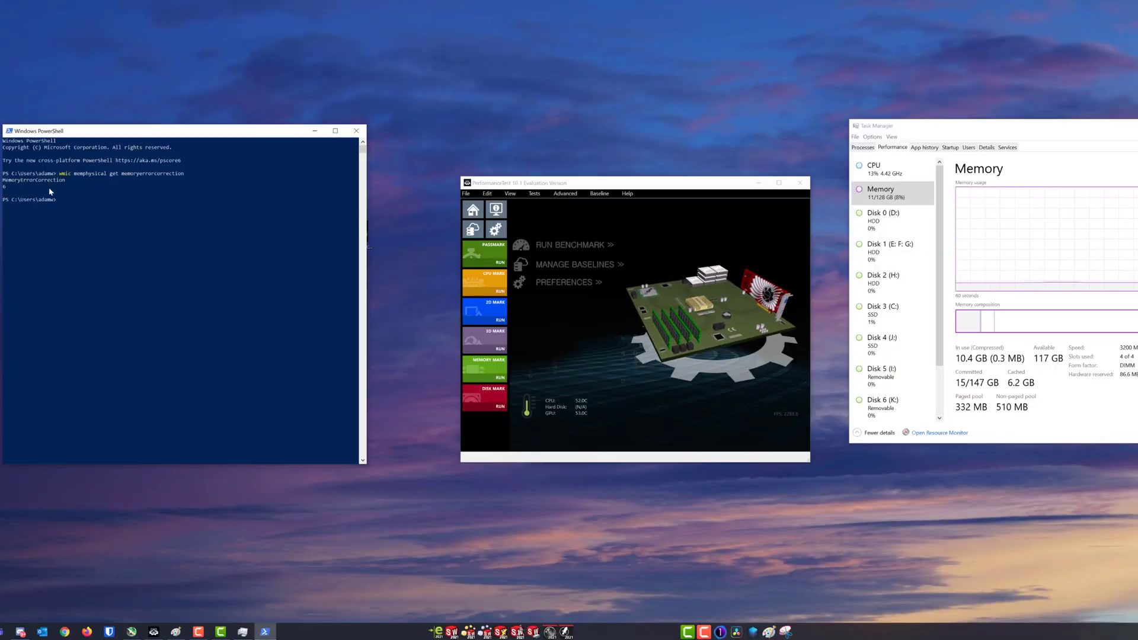
Add a new text document on the desktop from the right-click menu.
right_click(618, 540)
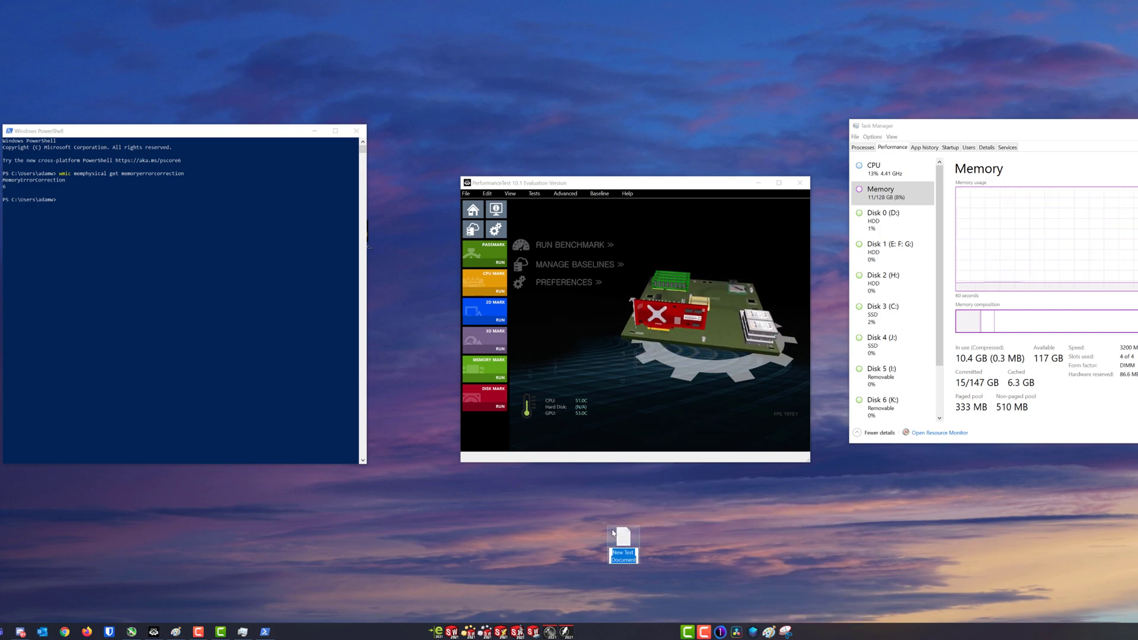
Open the new text document, widen the window, and close it without saving.
double_click(623, 545)
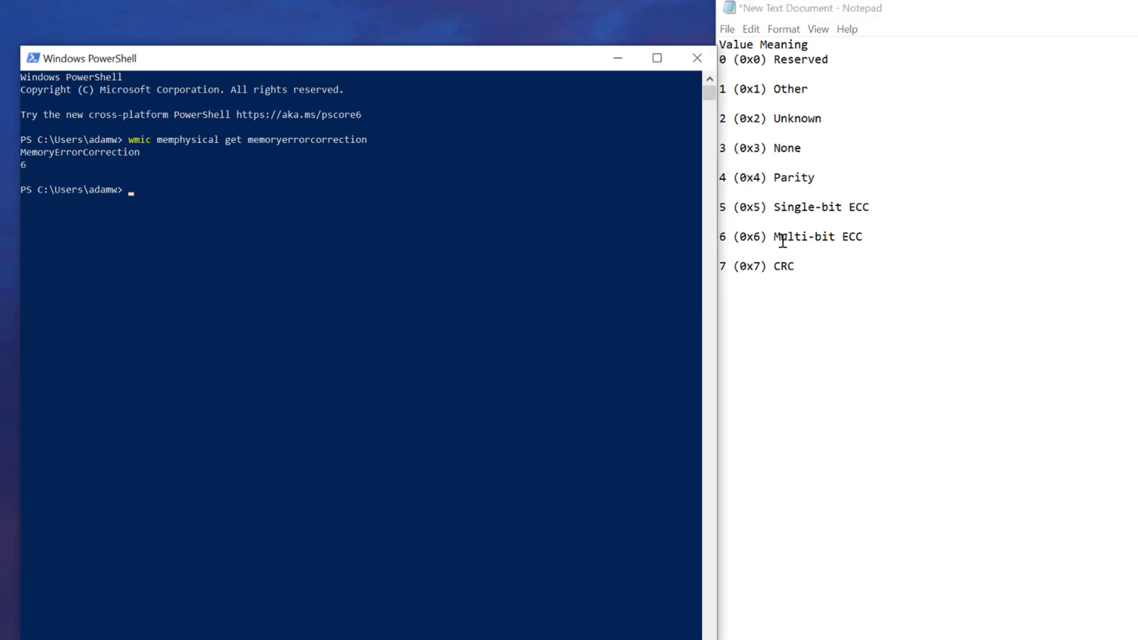
drag(780, 236, 867, 236)
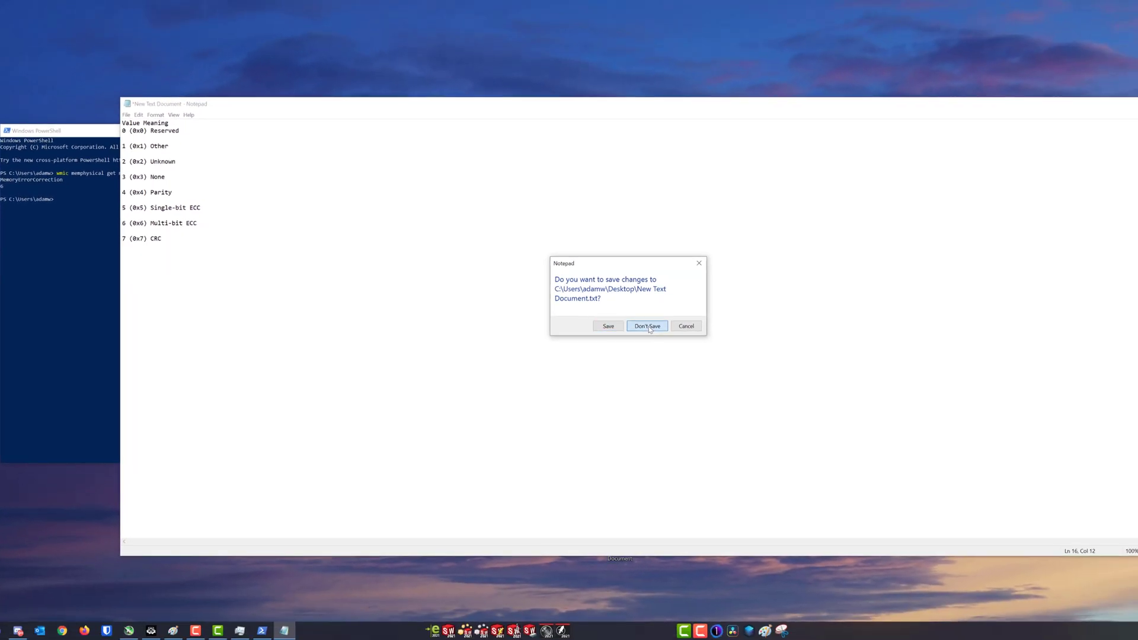
click(646, 326)
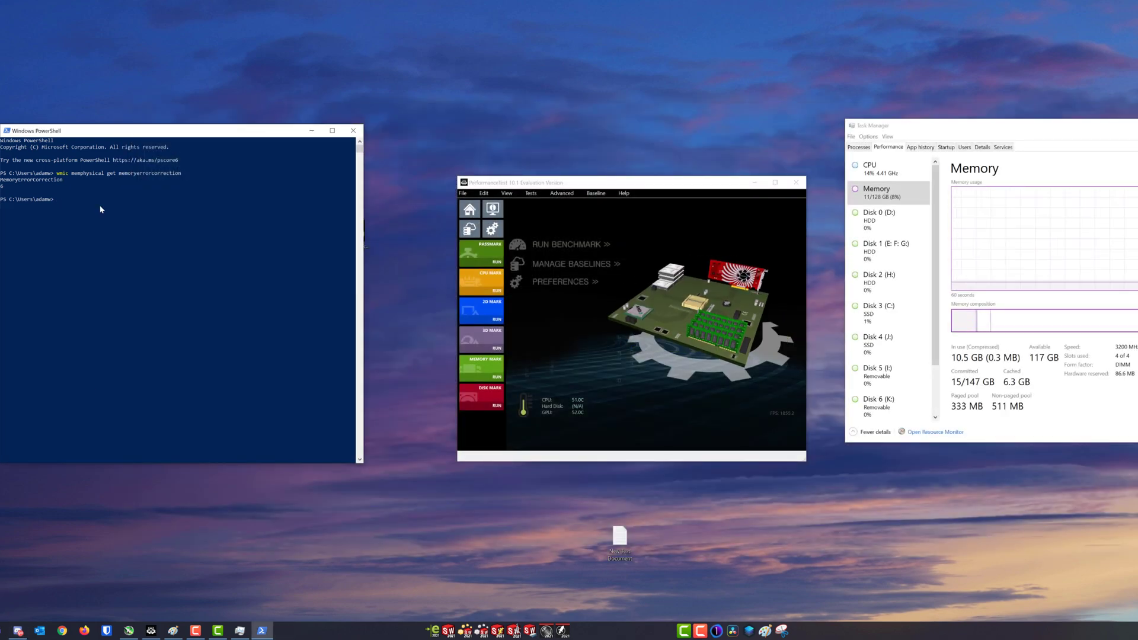
Query memory chip DataWidth and TotalWidth with wmic in PowerShell.
text(wmic MEMORYCHIP get DataWidth,TotalWidth)
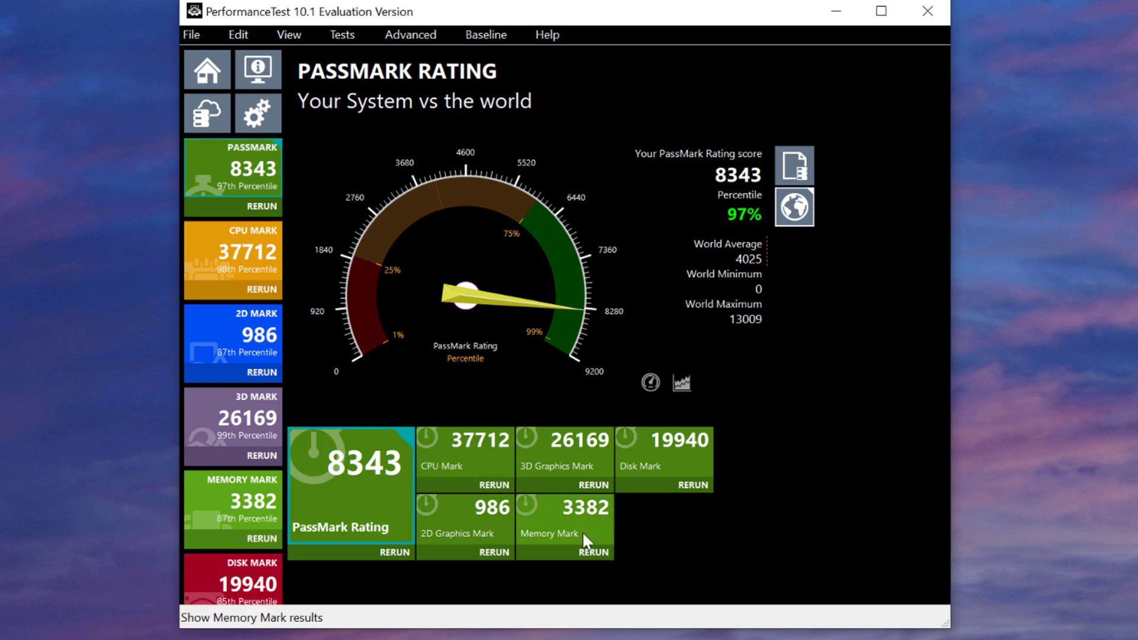
View the CPU Mark, 2D Mark, then Disk Mark breakdown (19940, 84th percentile).
click(232, 254)
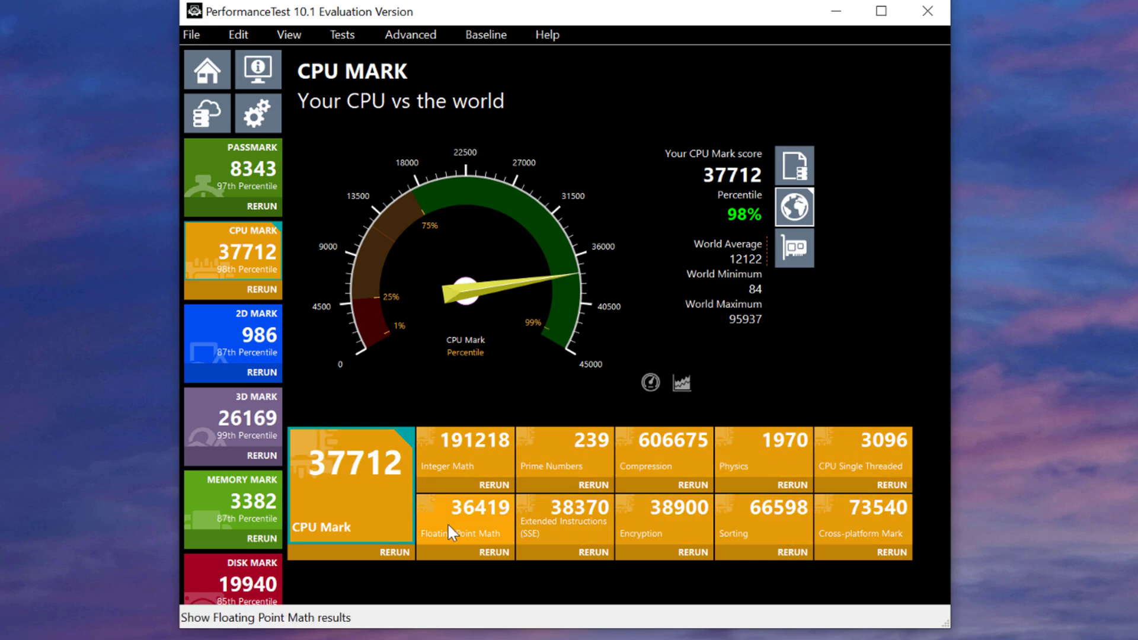
click(232, 342)
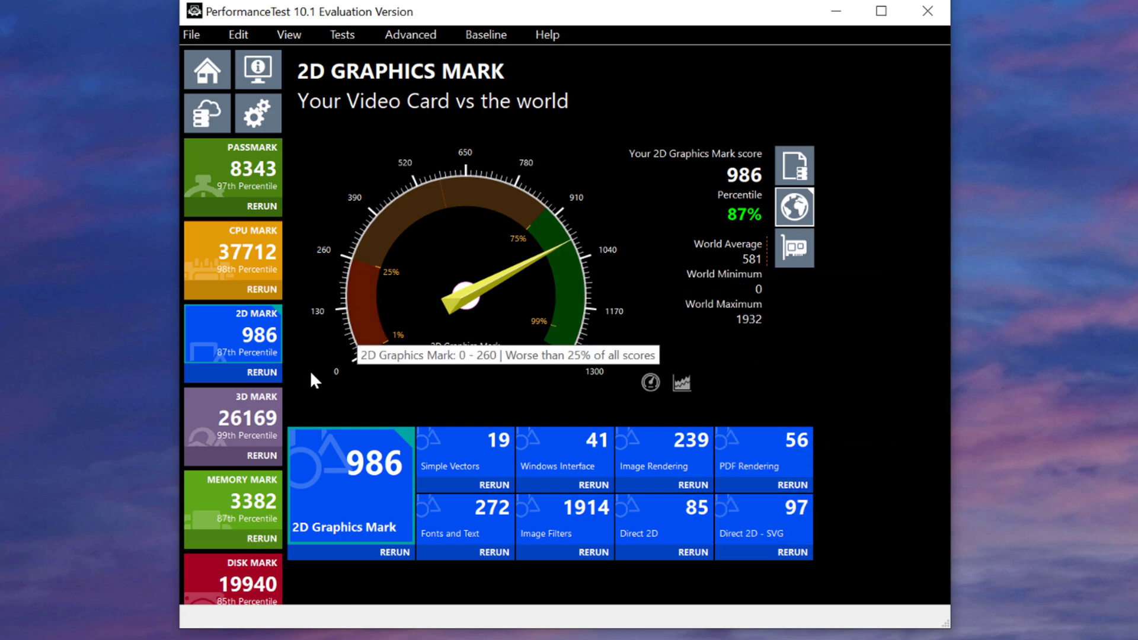
click(232, 581)
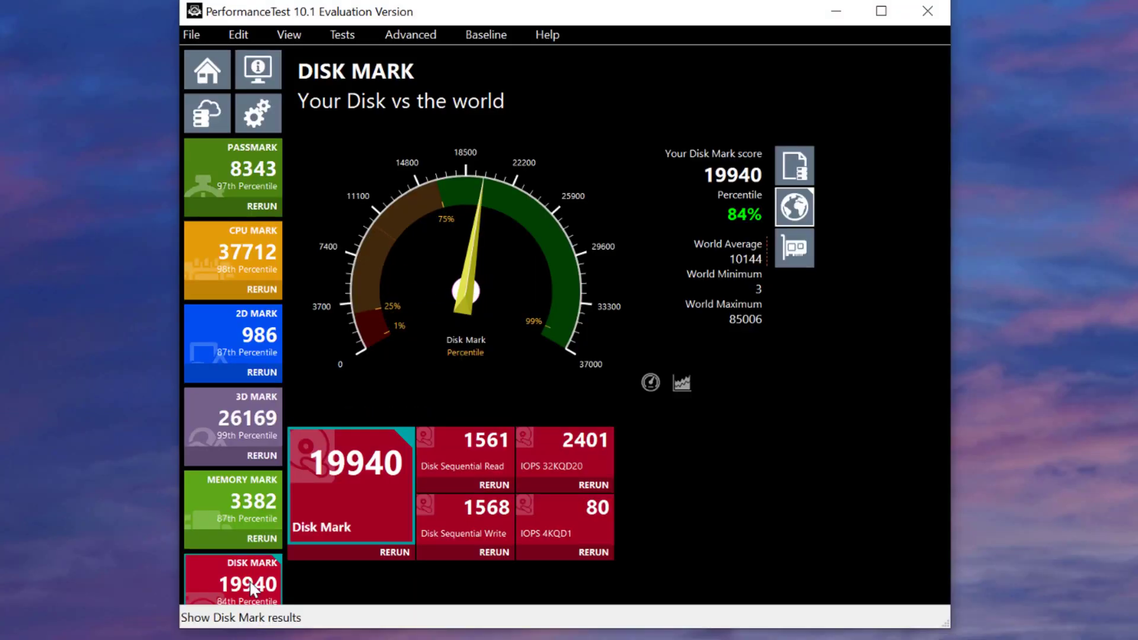
mouse_move(239, 274)
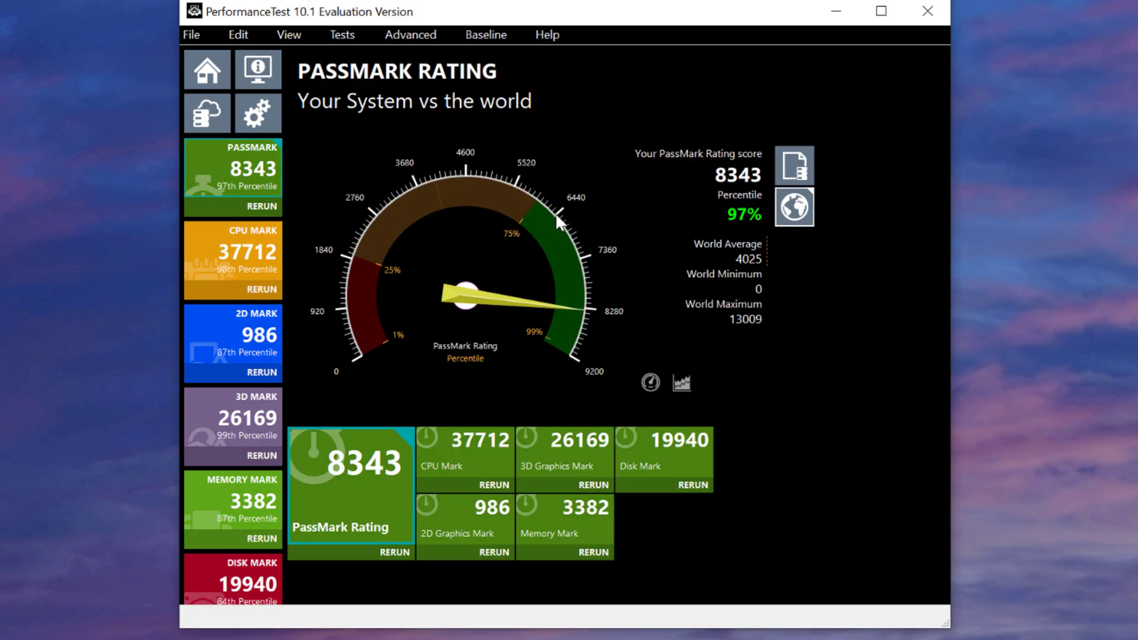
mouse_move(581, 321)
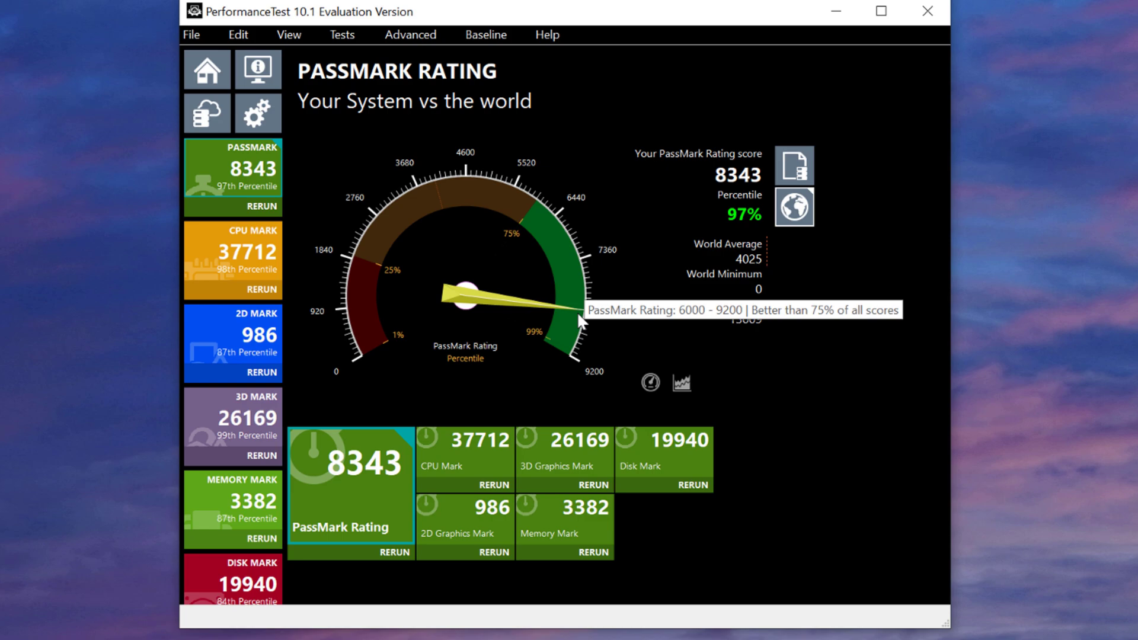
mouse_move(283, 406)
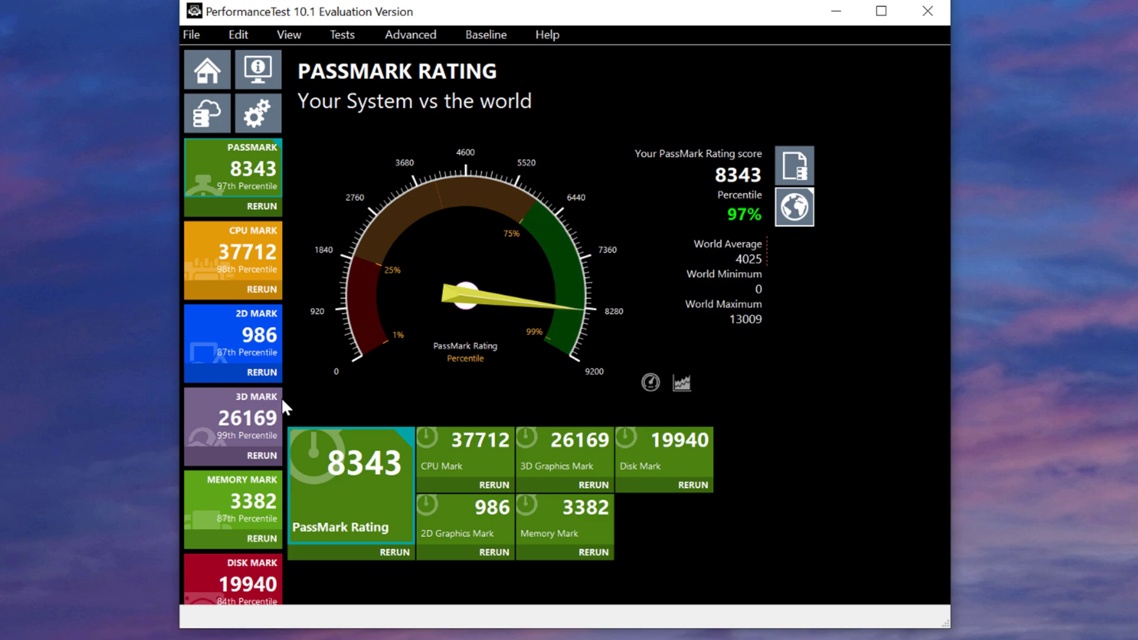
Show the 3D Graphics Mark breakdown: 26169 with DirectX 9–12 and GPU Compute subscores.
click(232, 426)
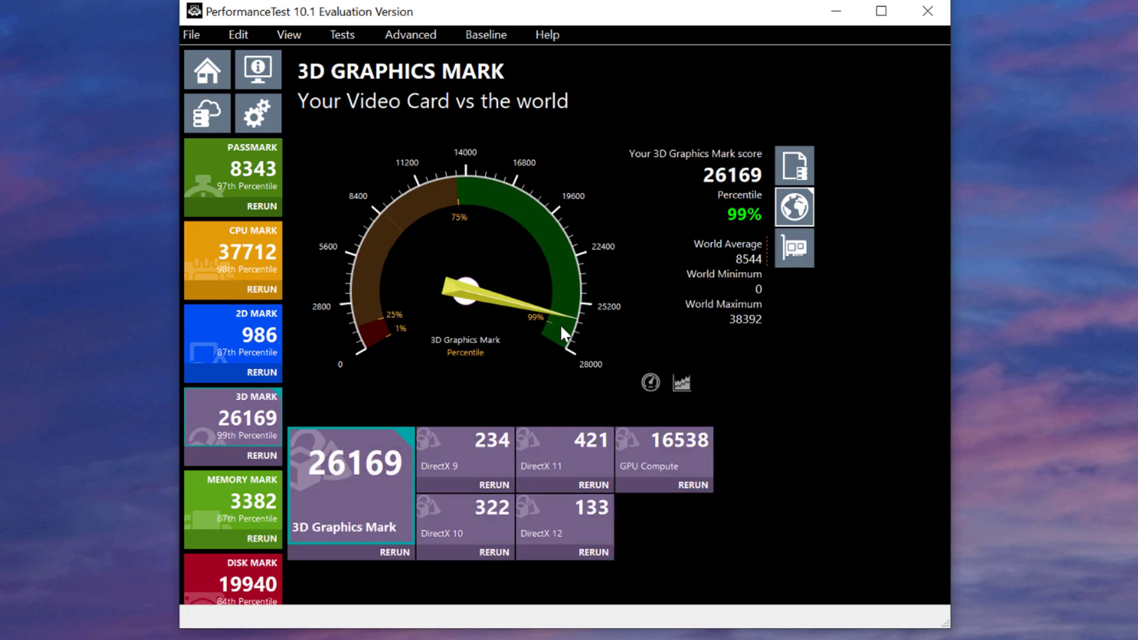
mouse_move(568, 330)
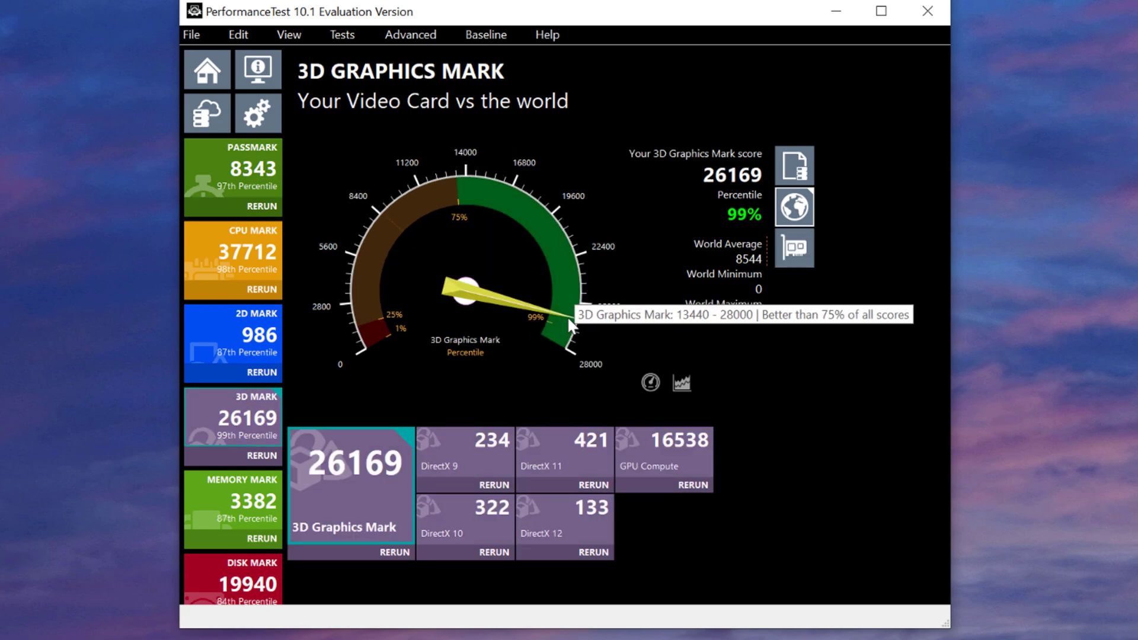